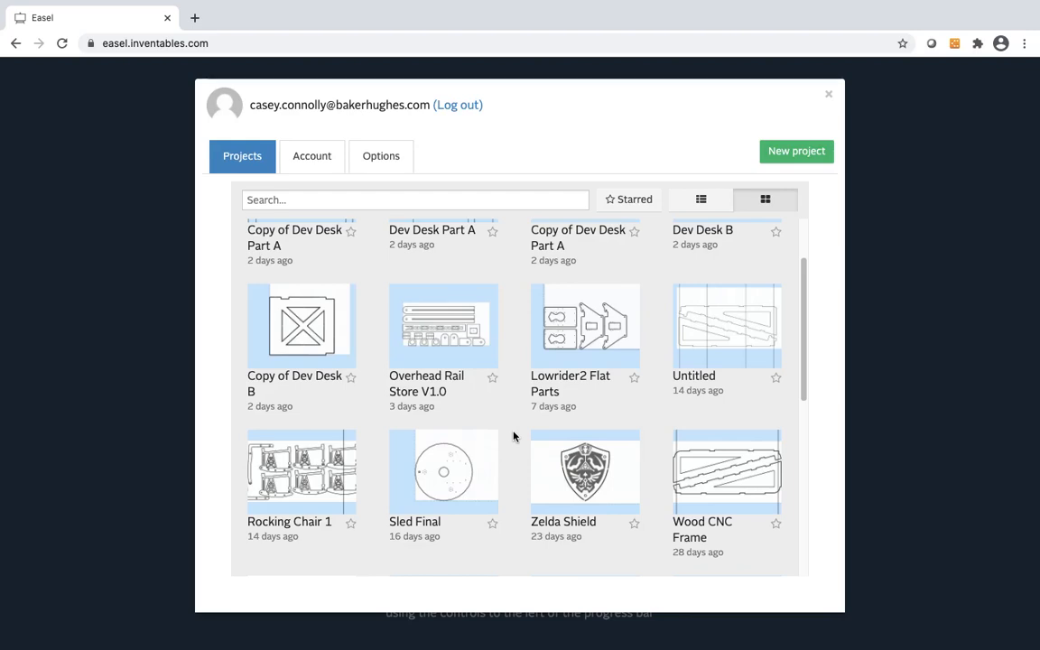
- Open the Rocking Chair 1 project from the saved projects list
click(302, 471)
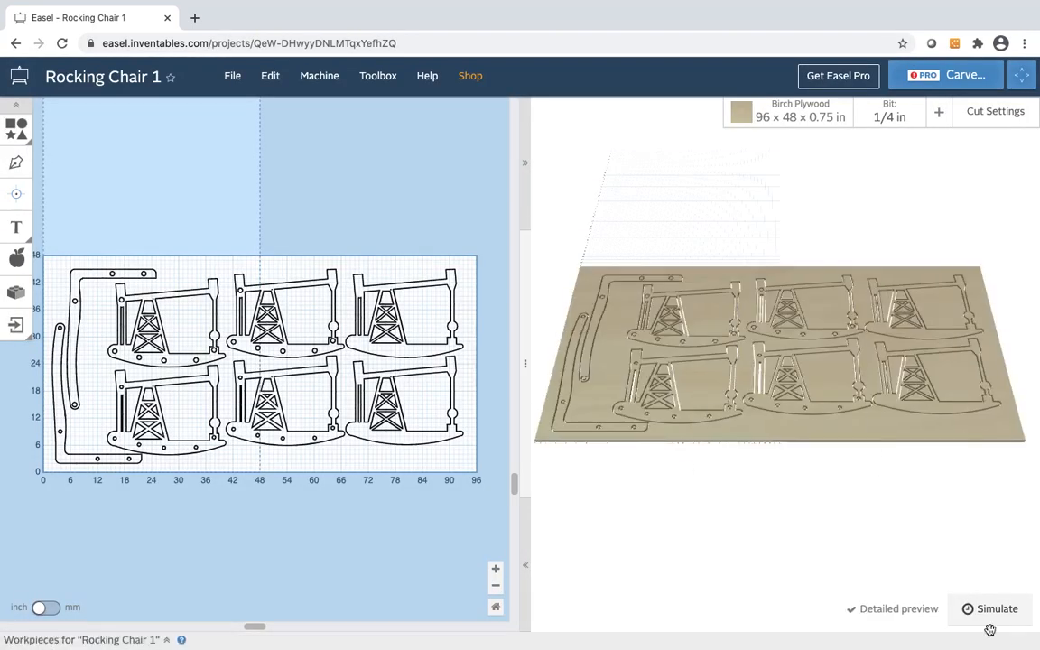
- Simulate toolpaths for the full chair layout, estimated at about 5h 11min
click(991, 609)
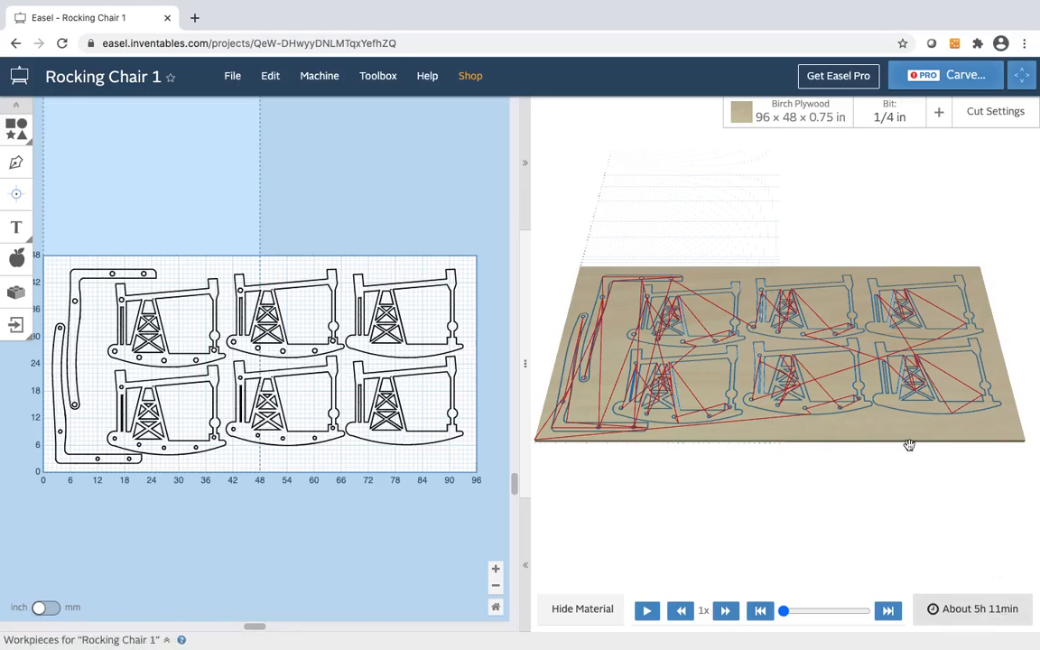
mouse_move(984, 440)
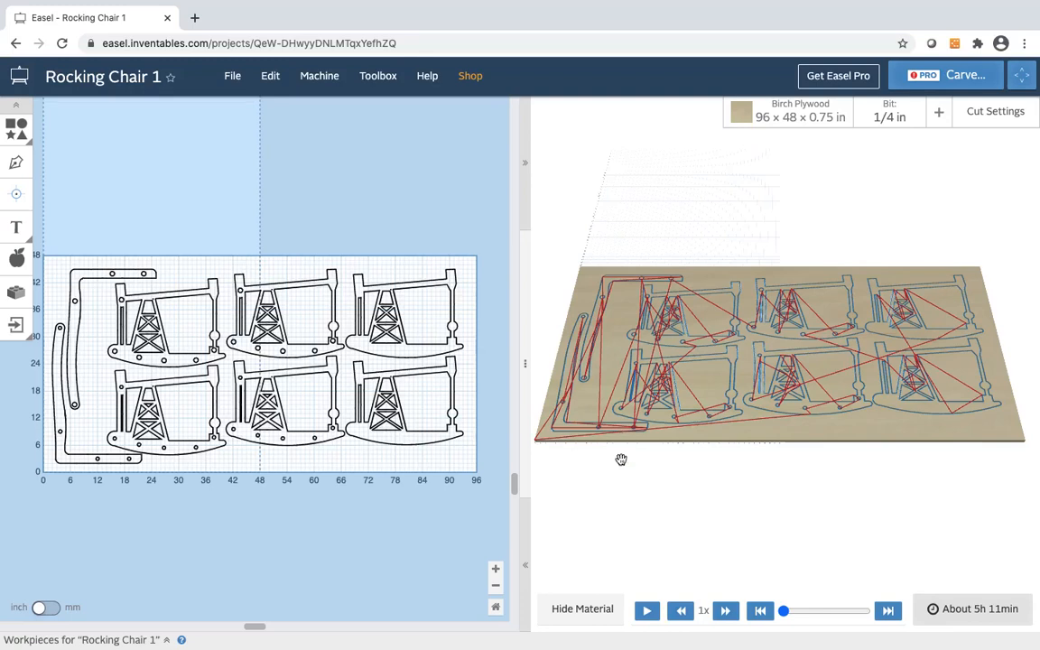
mouse_move(616, 456)
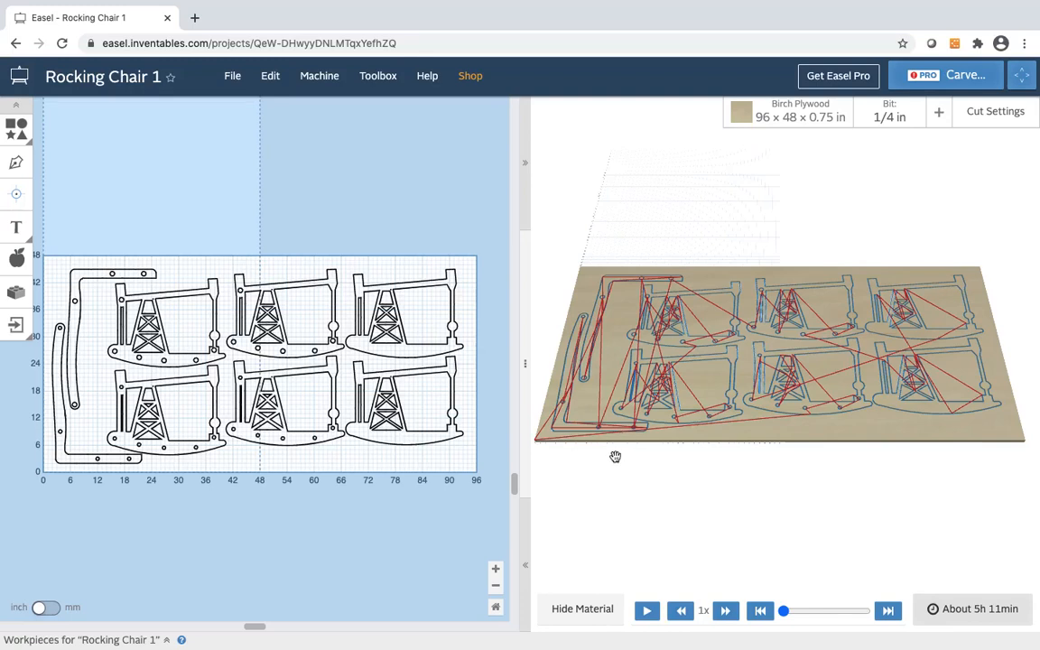
mouse_move(618, 469)
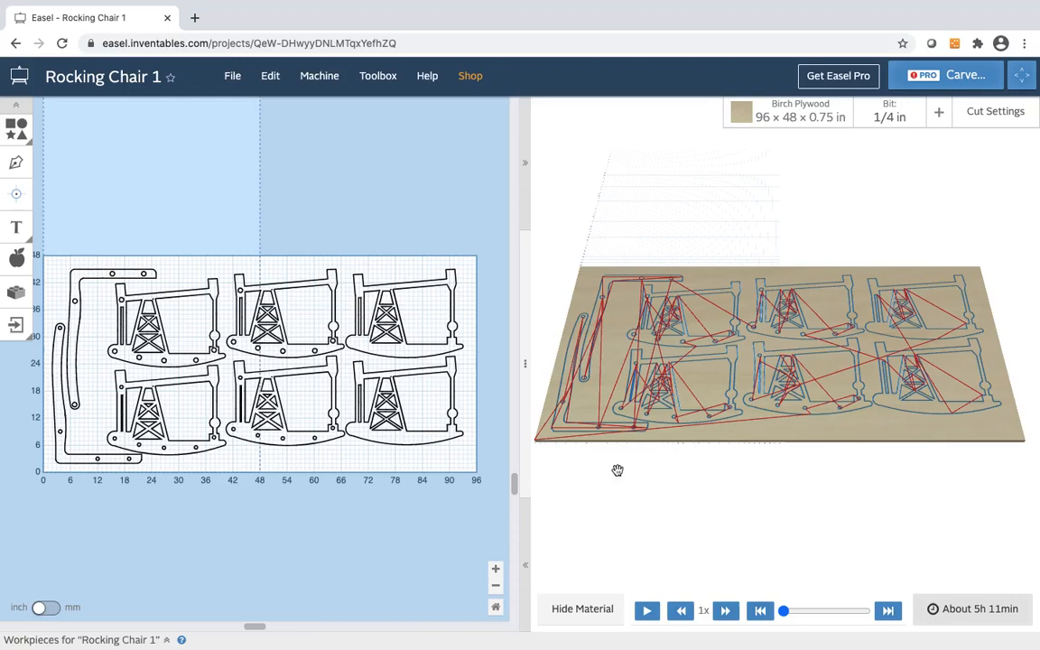
mouse_move(351, 516)
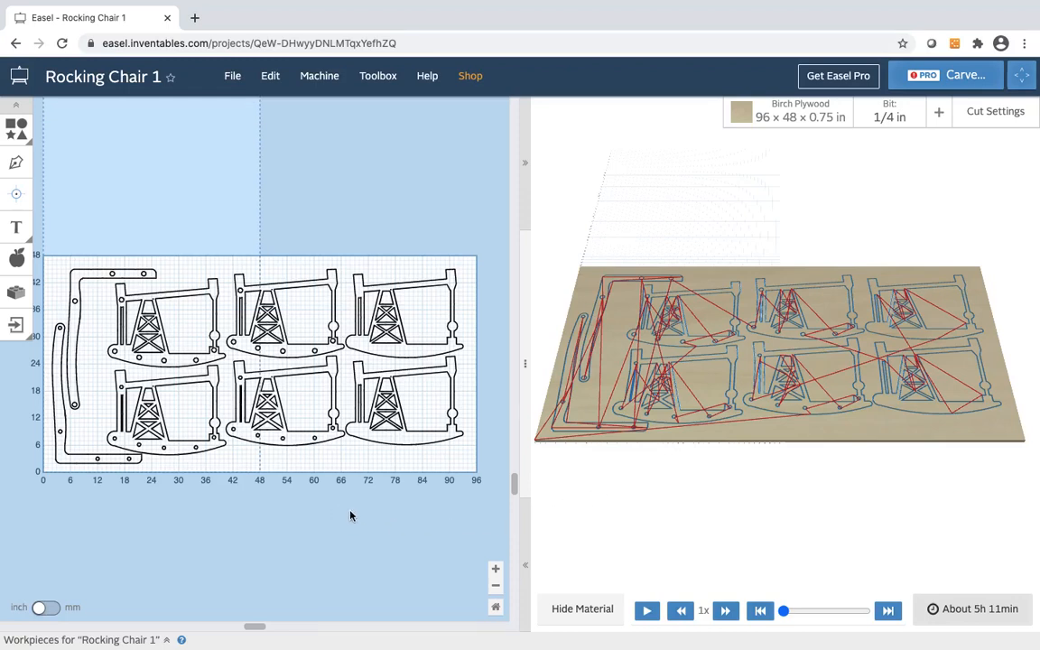
mouse_move(389, 527)
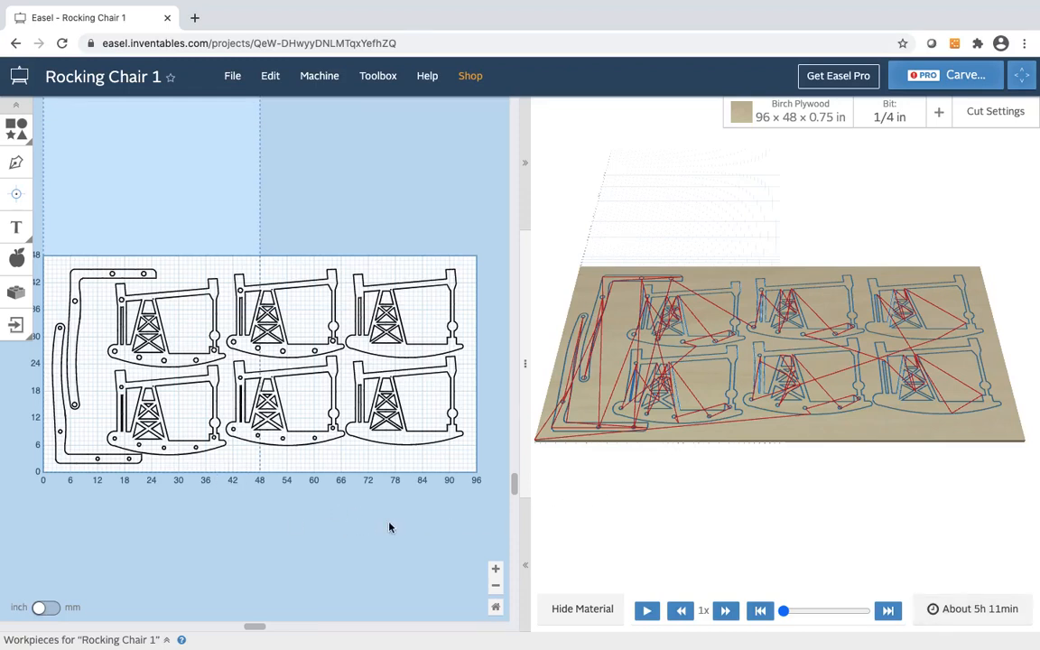
click(232, 75)
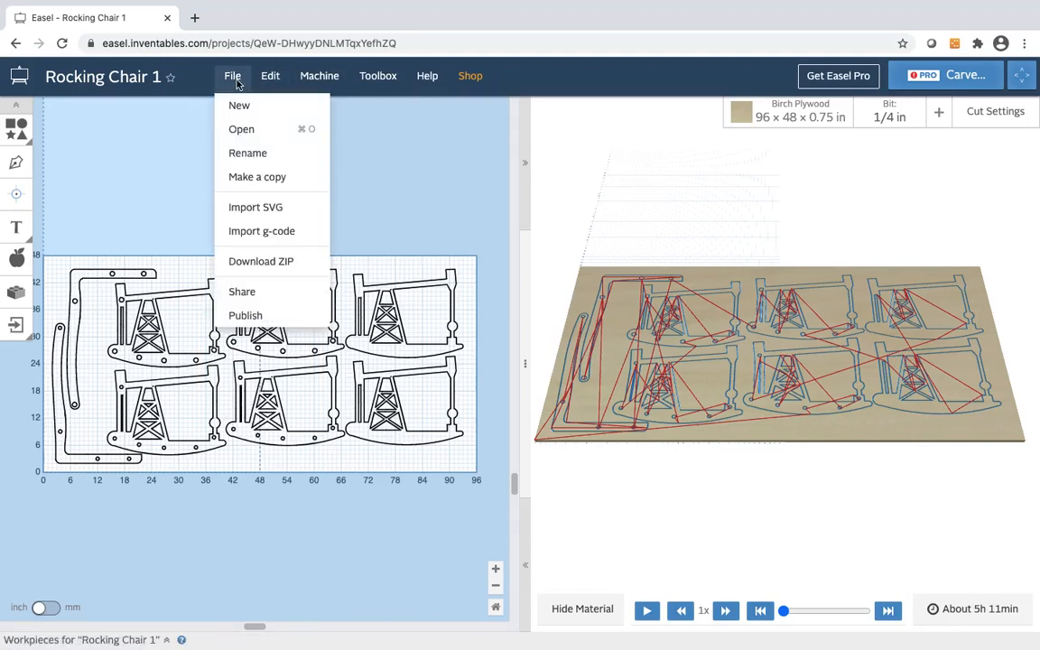
- Create 'Copy of Rocking Chair 1' and confirm both project tabs are available
click(257, 176)
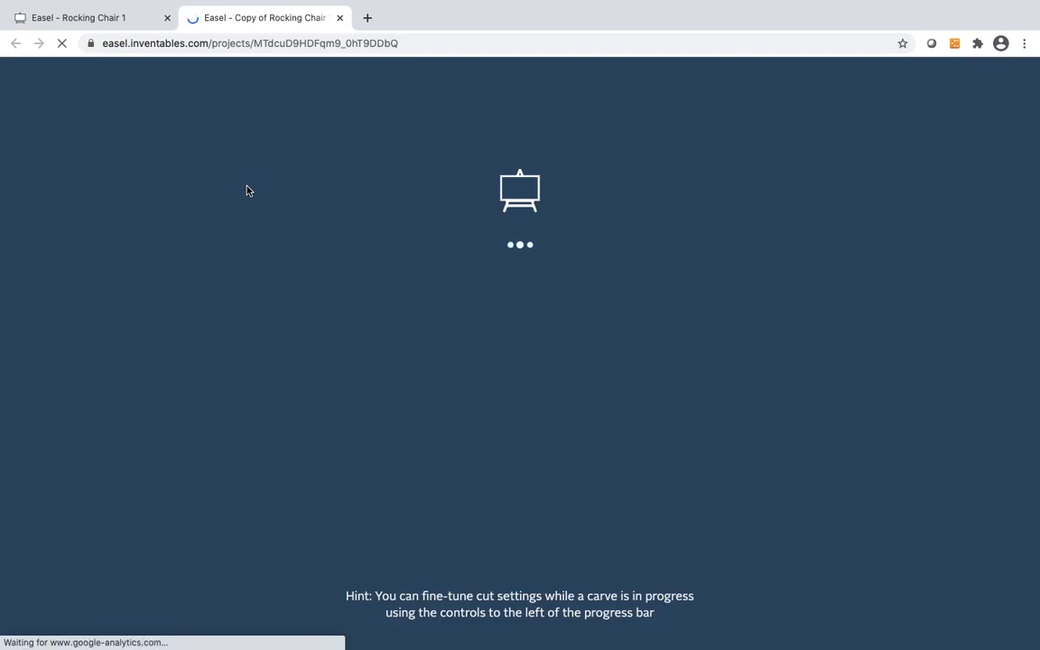
click(81, 17)
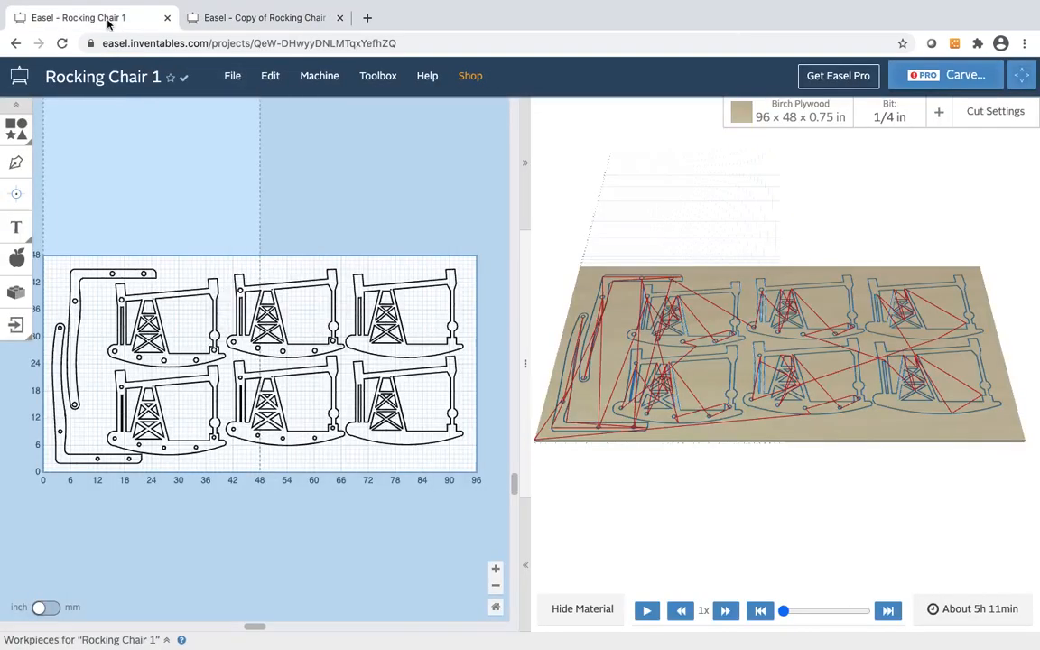
click(262, 18)
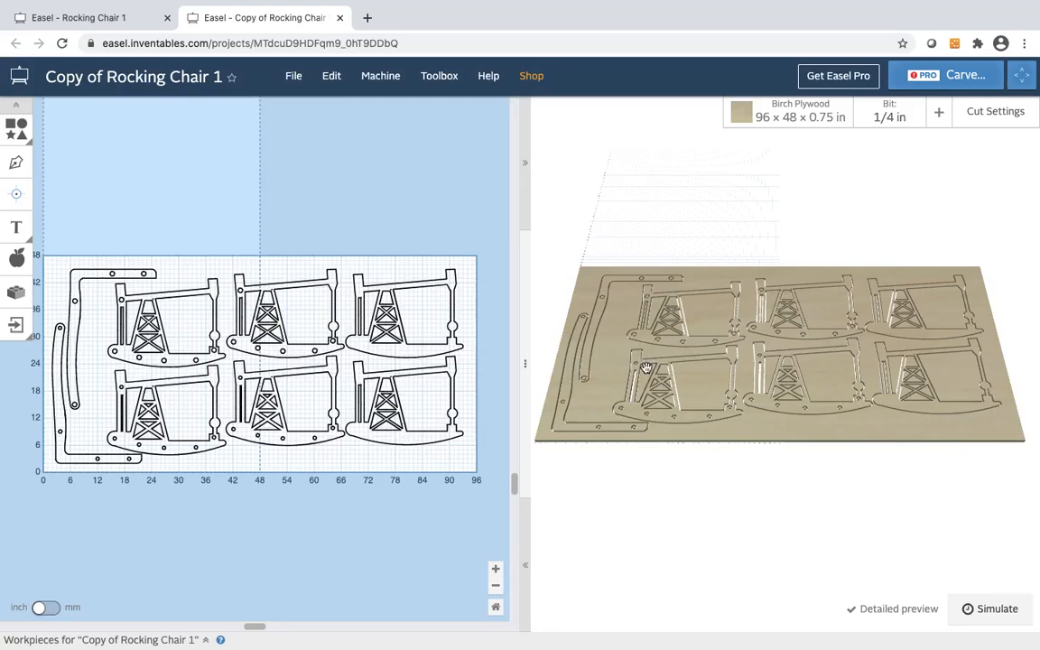
- Simulate the copy's toolpaths (about 5h 11min), then return to Rocking Chair 1
click(990, 609)
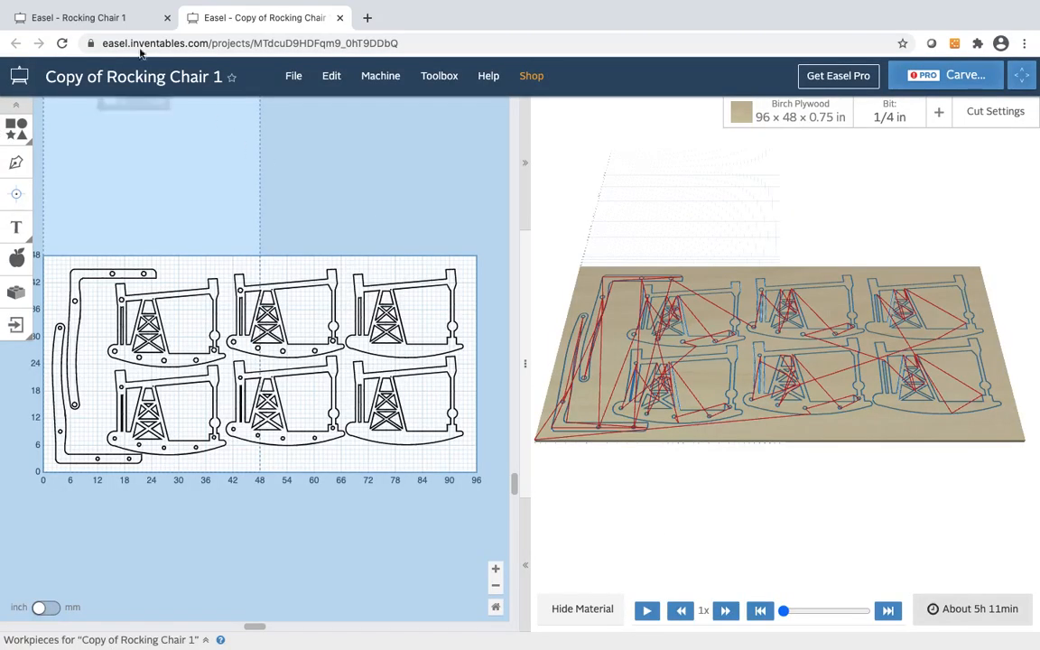
click(81, 17)
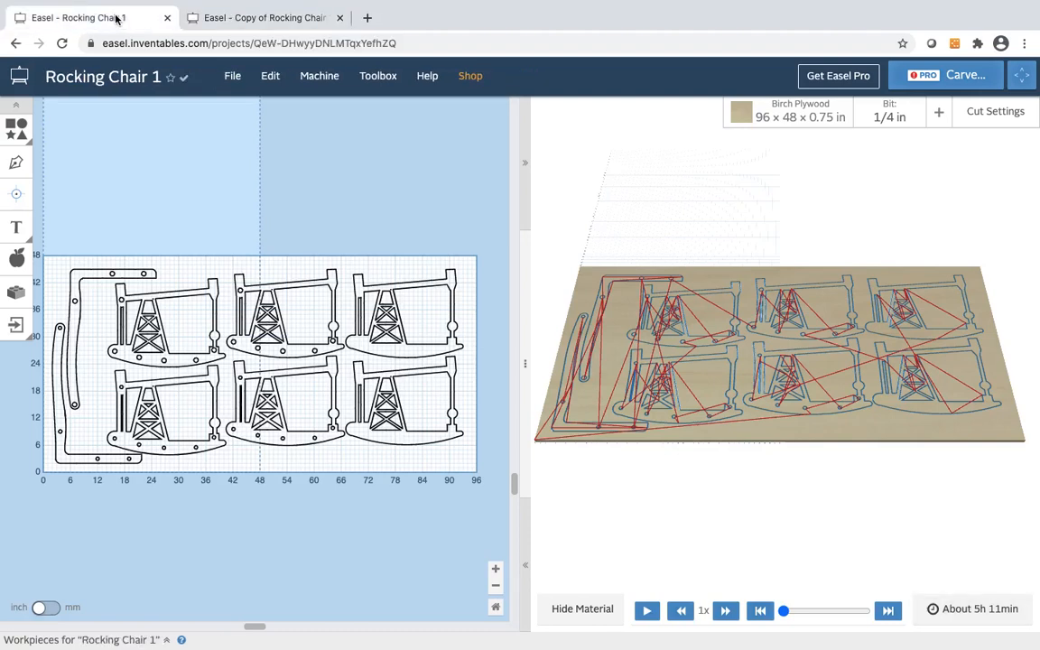
mouse_move(122, 27)
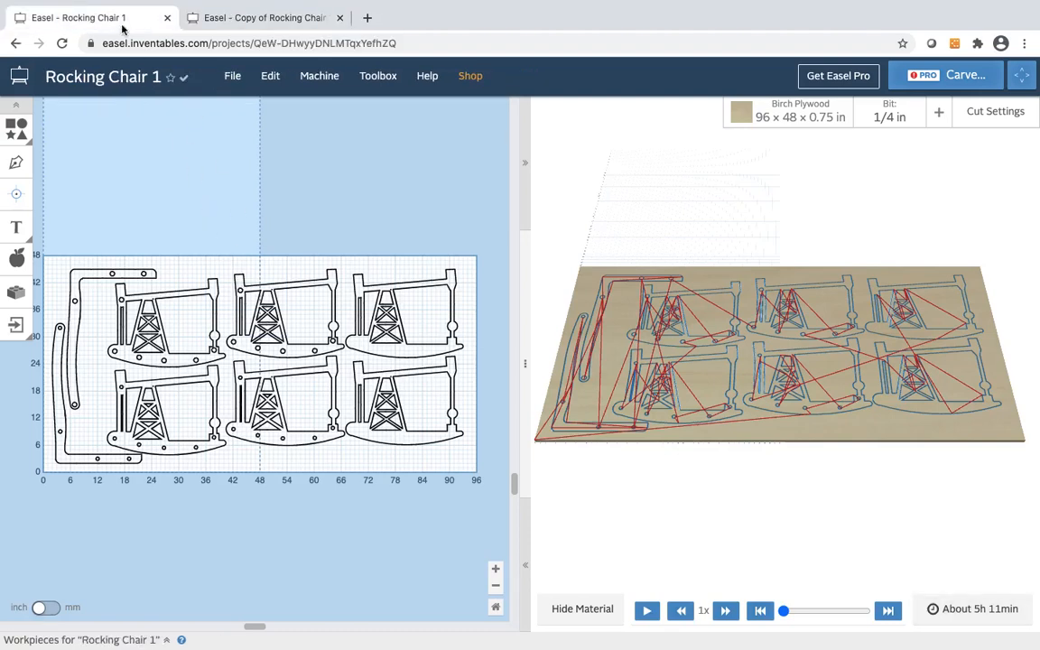
mouse_move(158, 81)
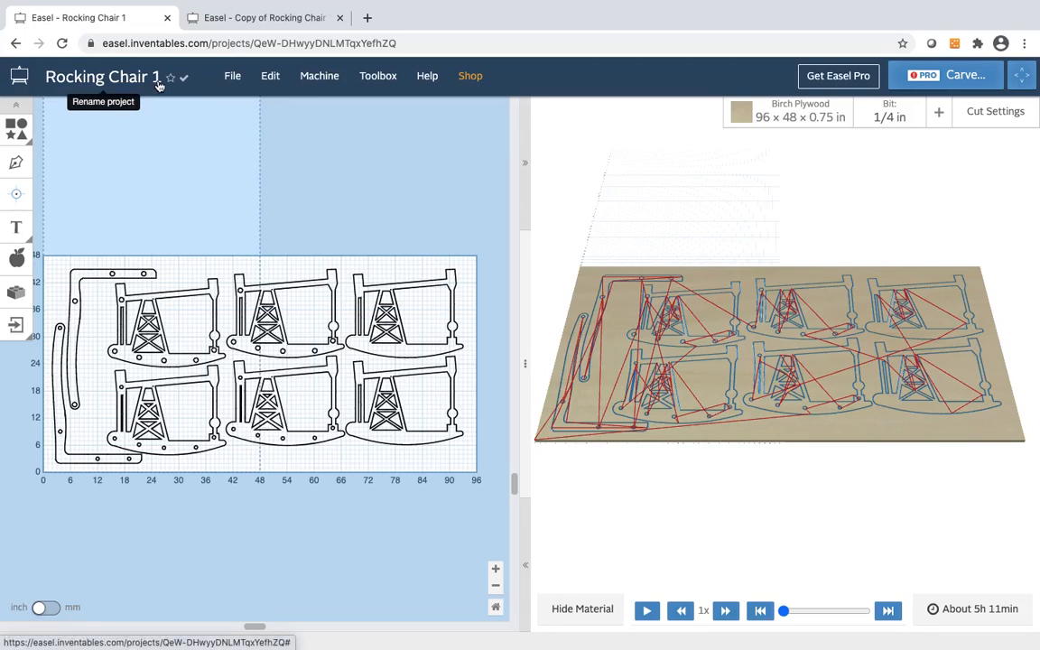
- Keep only left-half parts in Rocking Chair 1, simulated at about 2h 15min
click(262, 17)
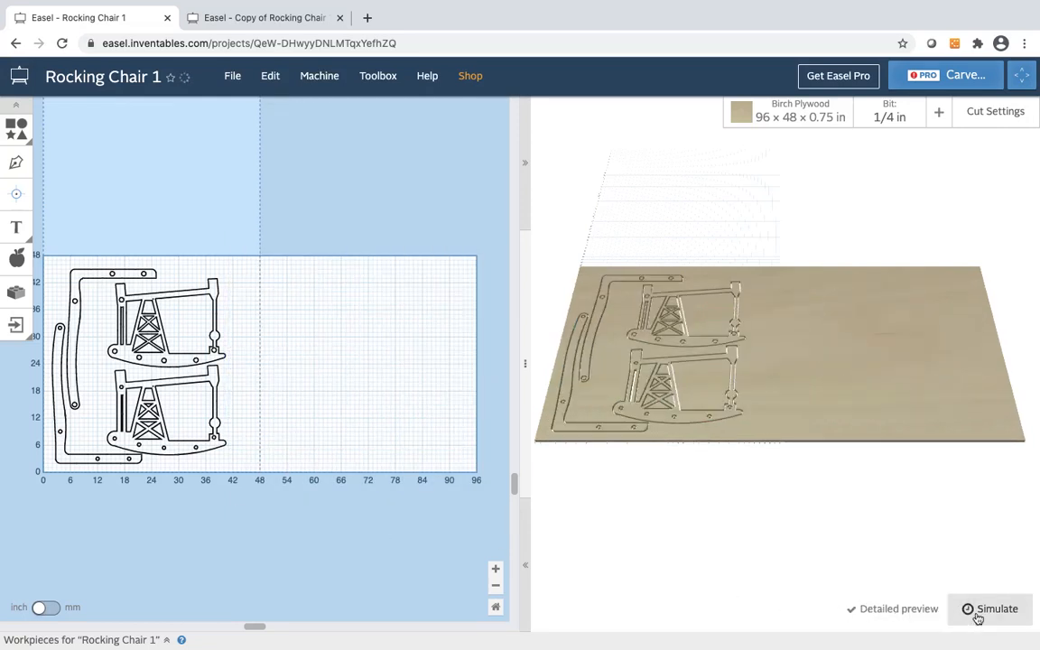
click(989, 608)
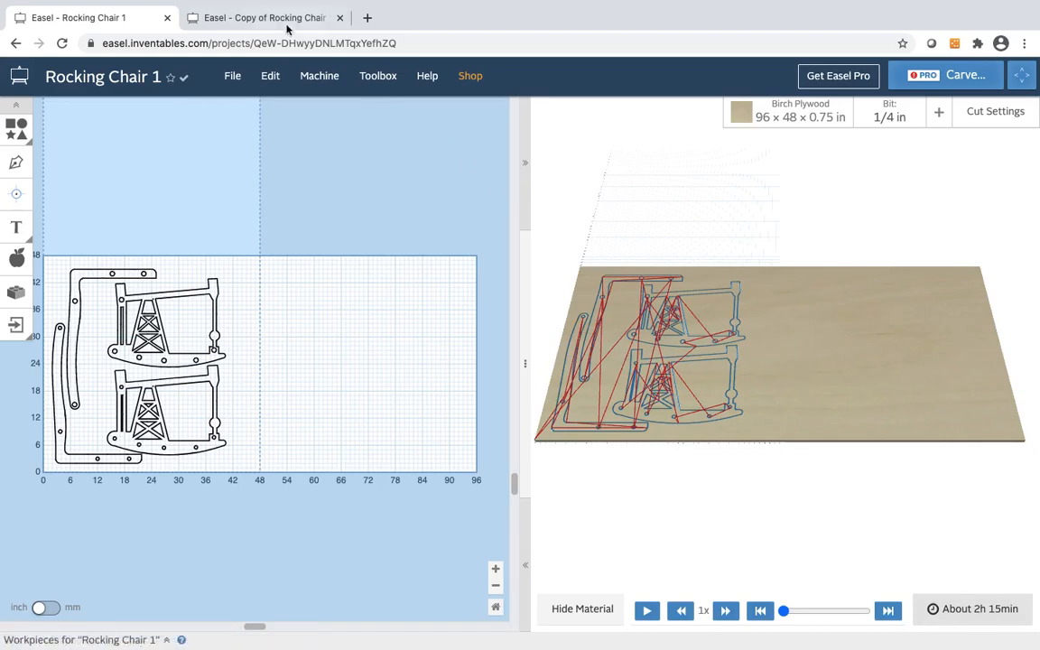
click(262, 17)
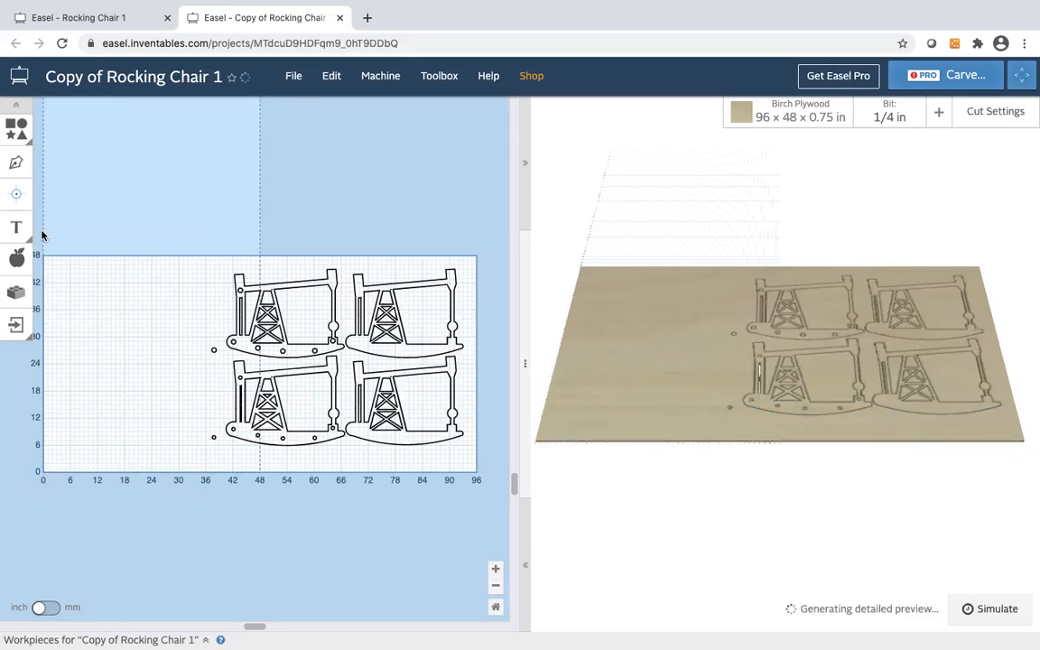
- Delete the copy's stray holes and simulate its four chairs at about 2h 57min
click(214, 351)
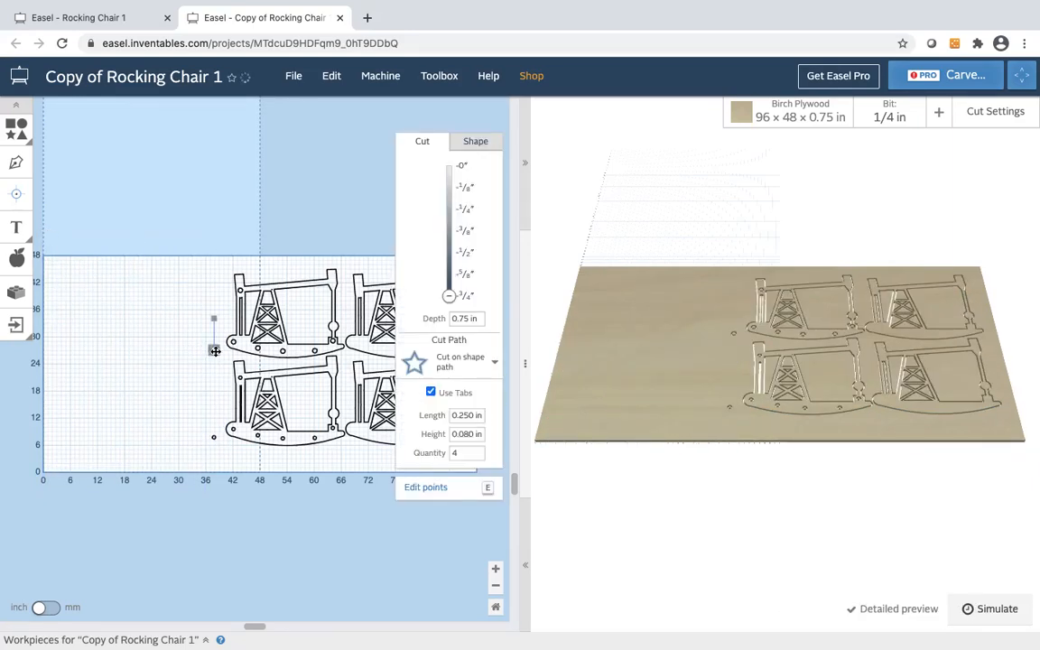
click(990, 608)
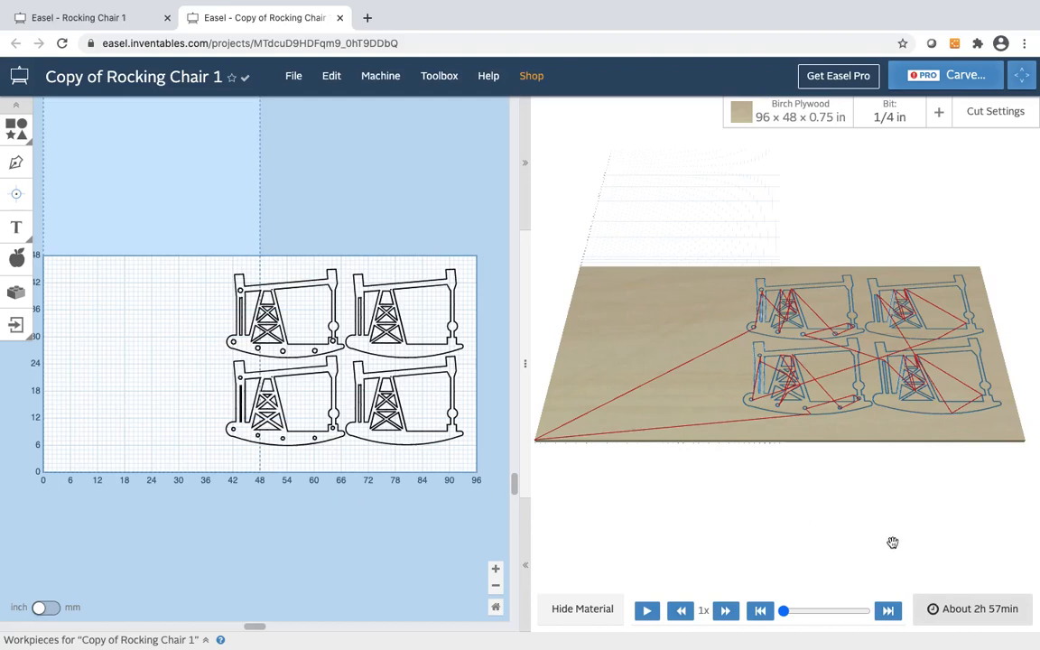
mouse_move(926, 553)
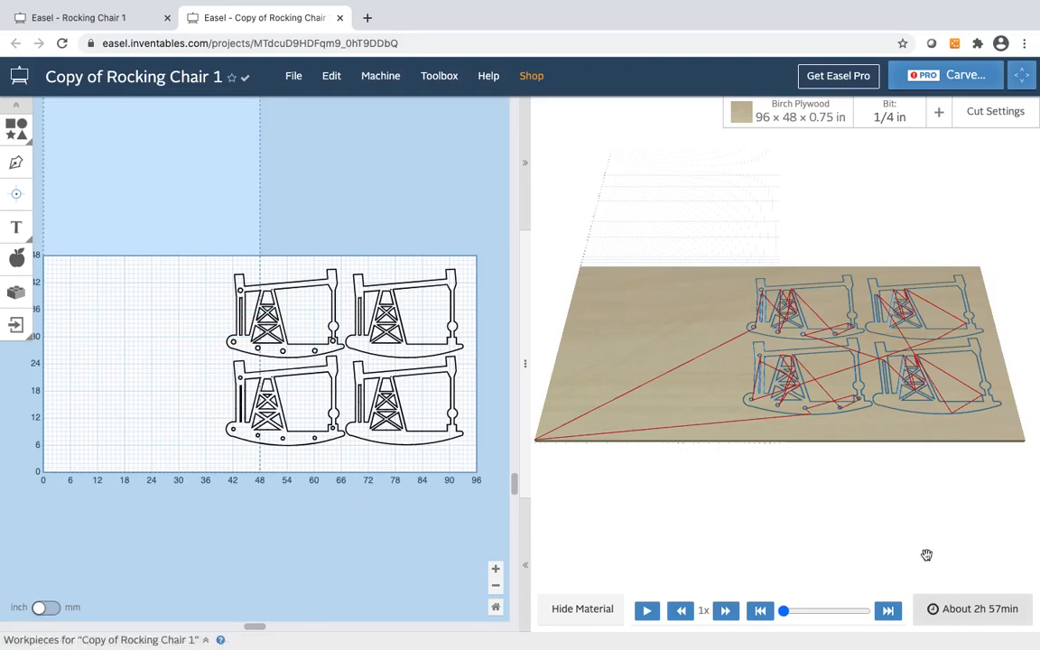
mouse_move(426, 226)
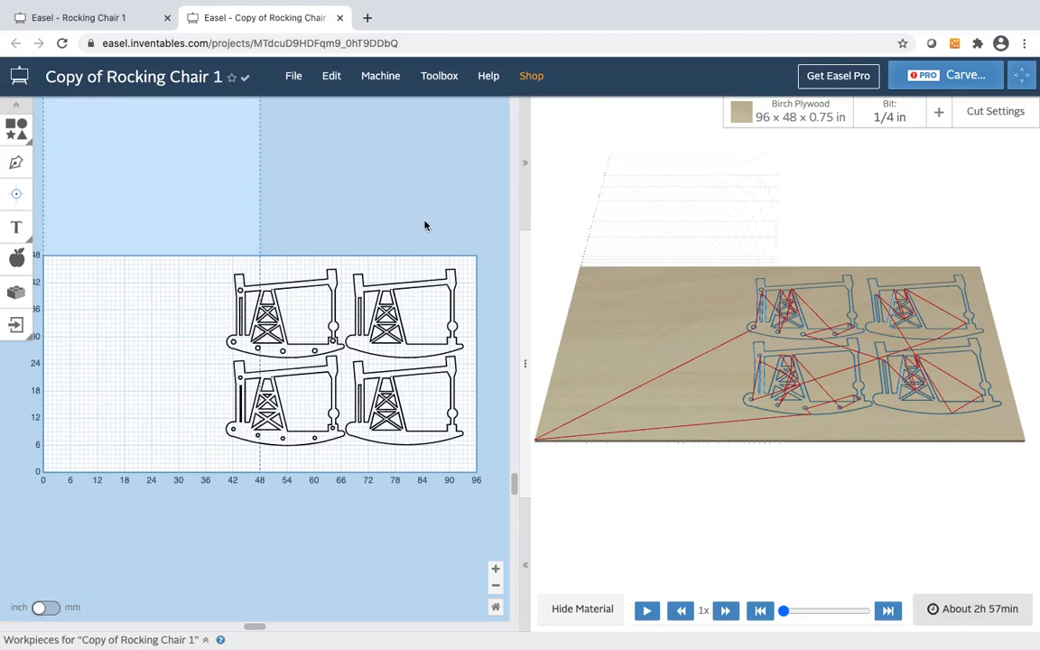
mouse_move(280, 515)
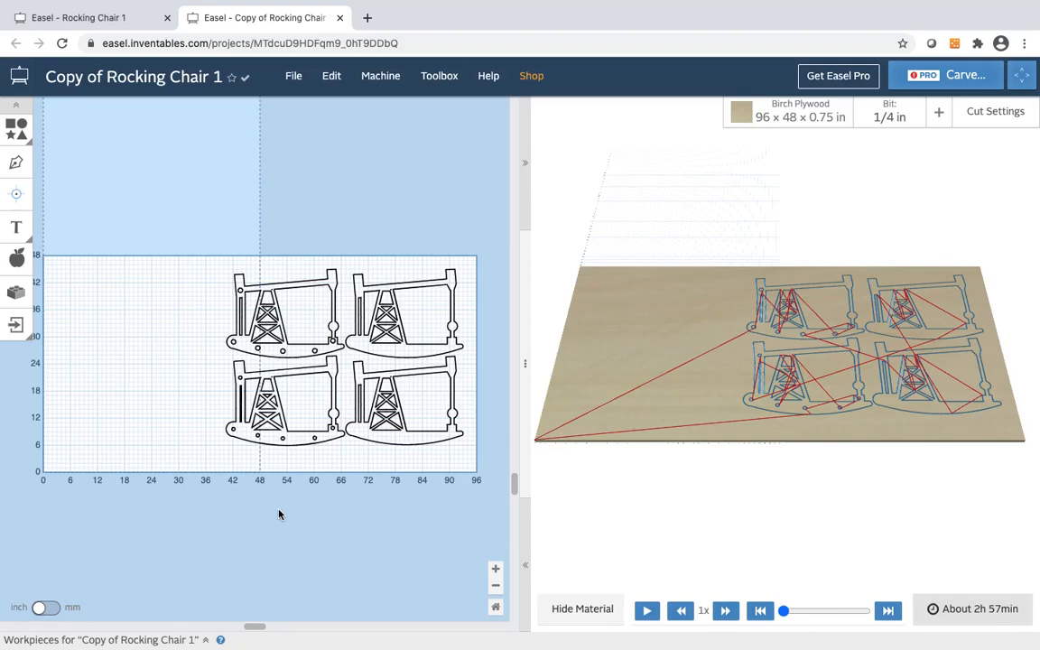
click(81, 17)
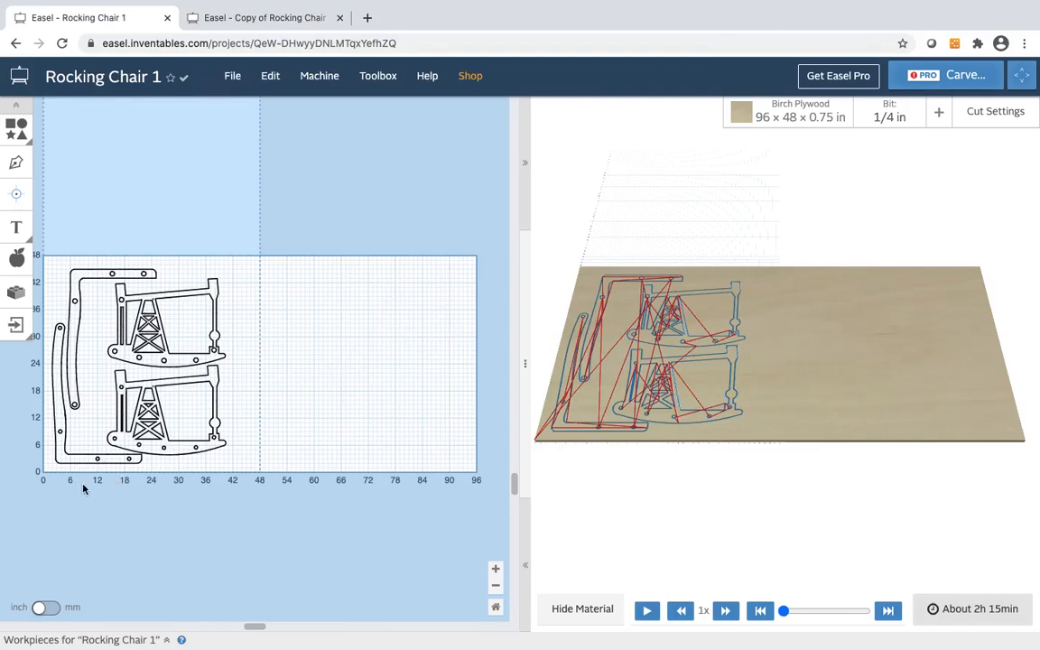
mouse_move(283, 492)
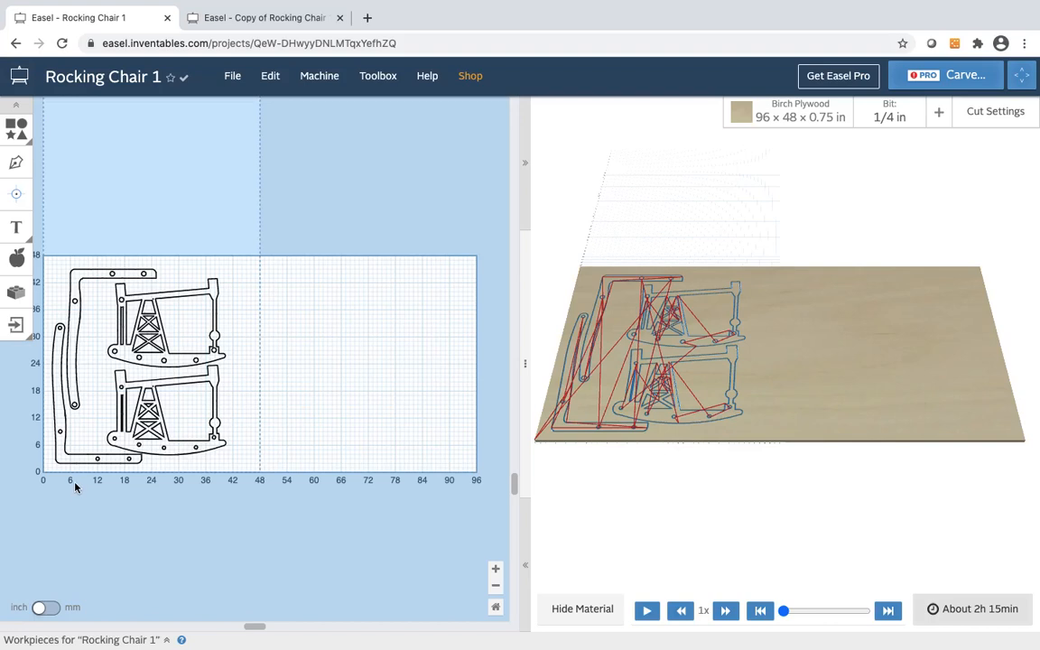
mouse_move(233, 76)
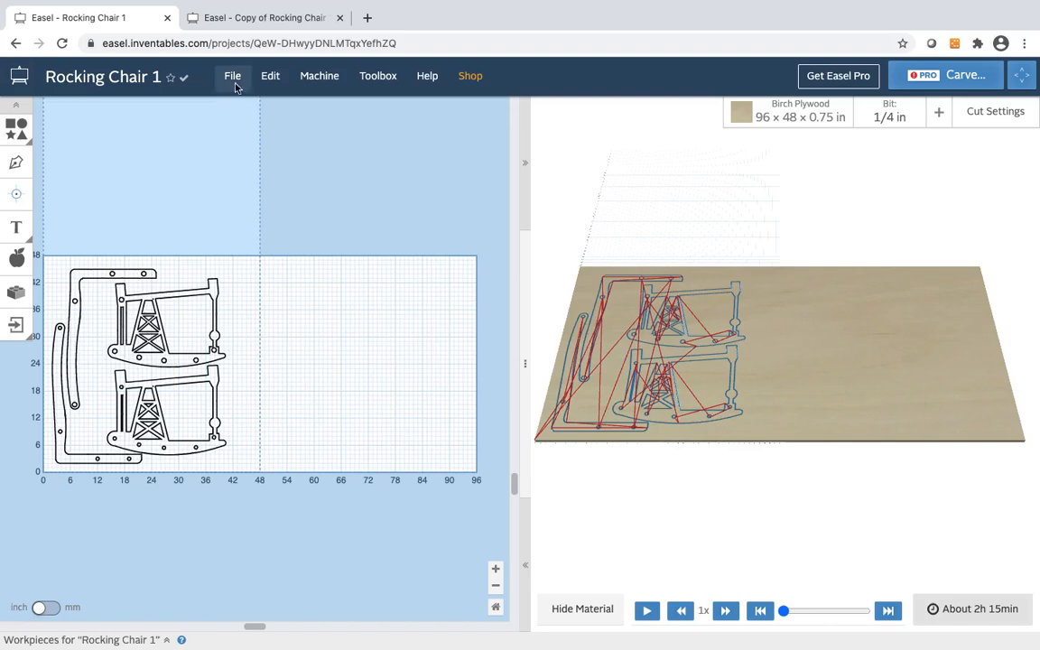